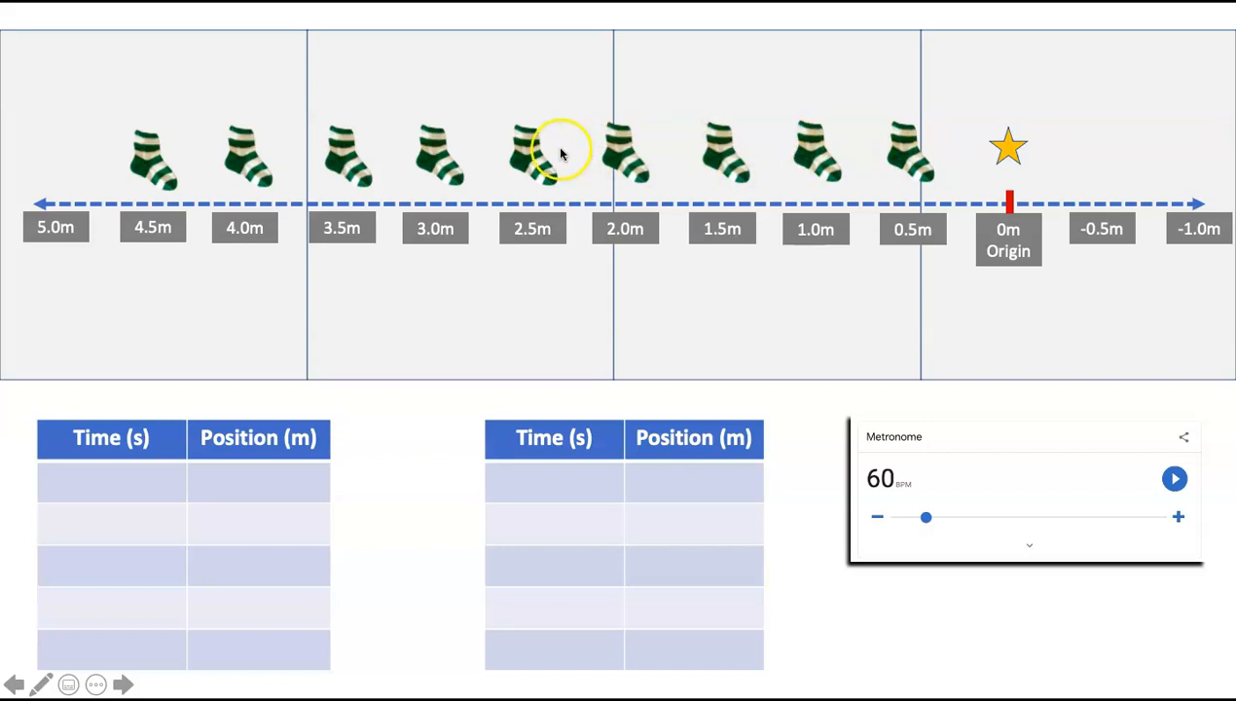
mouse_move(1227, 414)
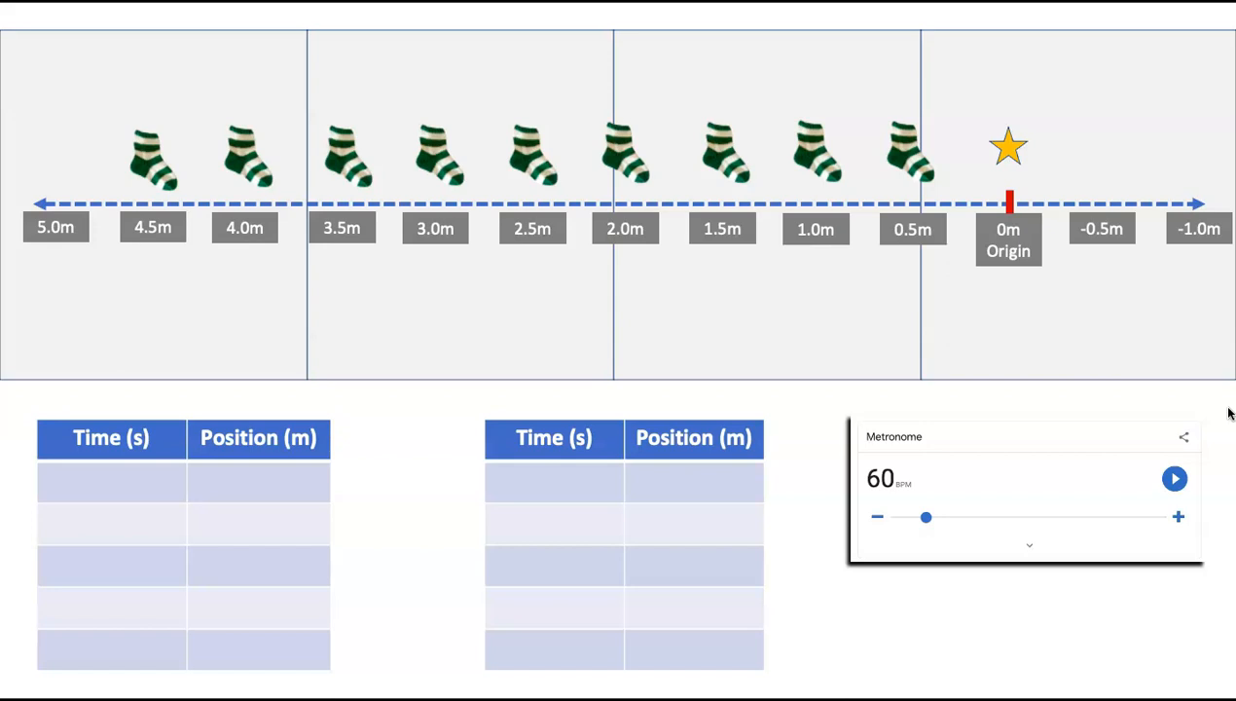
- Advance the slideshow to show 0s at 0.0m and 2s at 0.5m, circling the 0.5m sock
click(1008, 146)
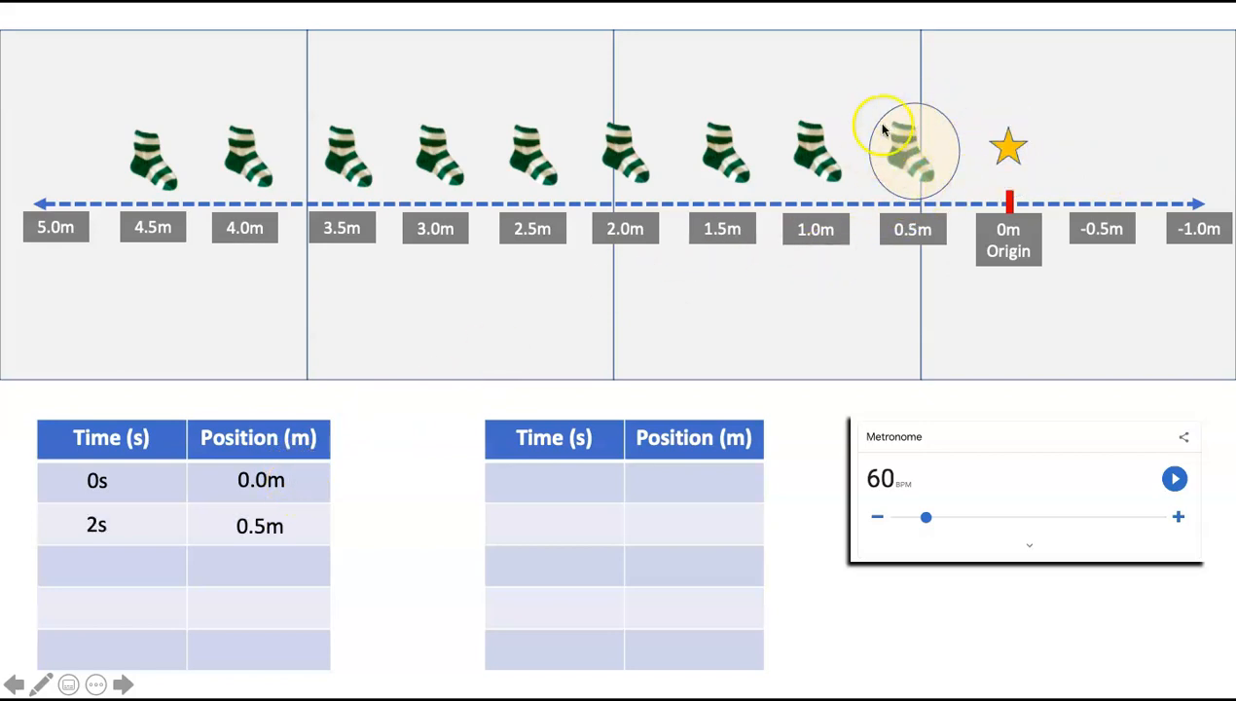
mouse_move(825, 309)
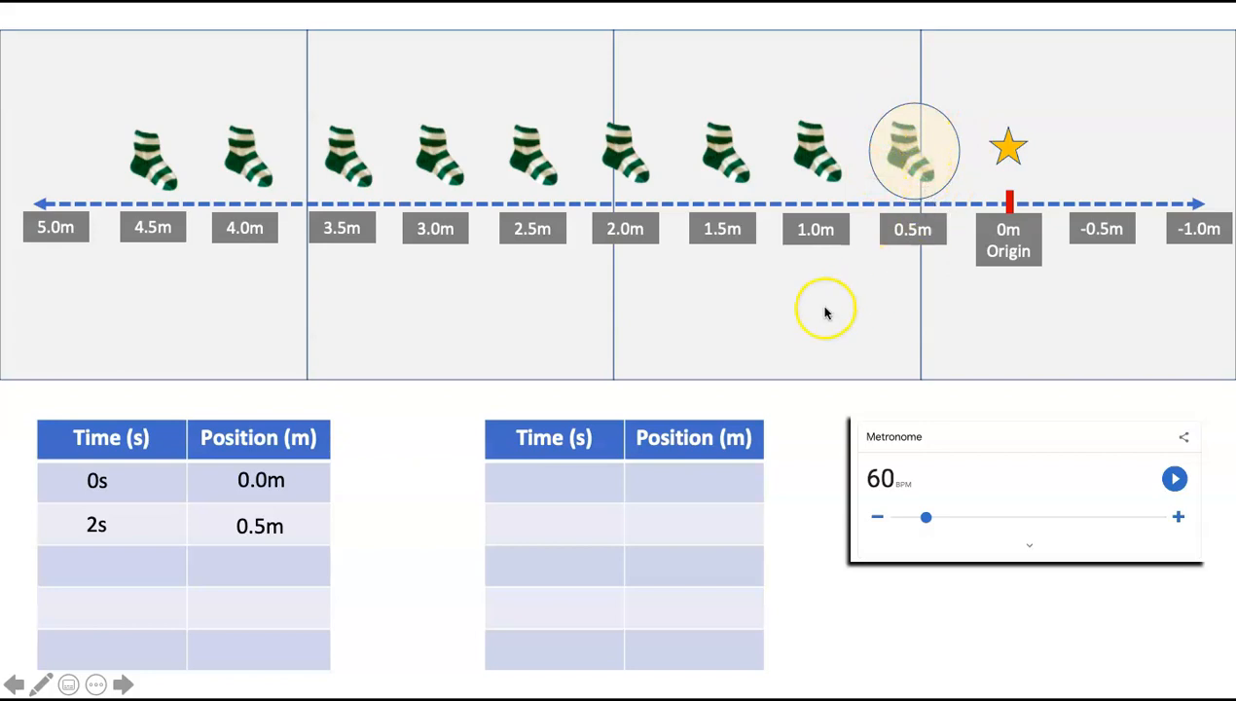
mouse_move(188, 540)
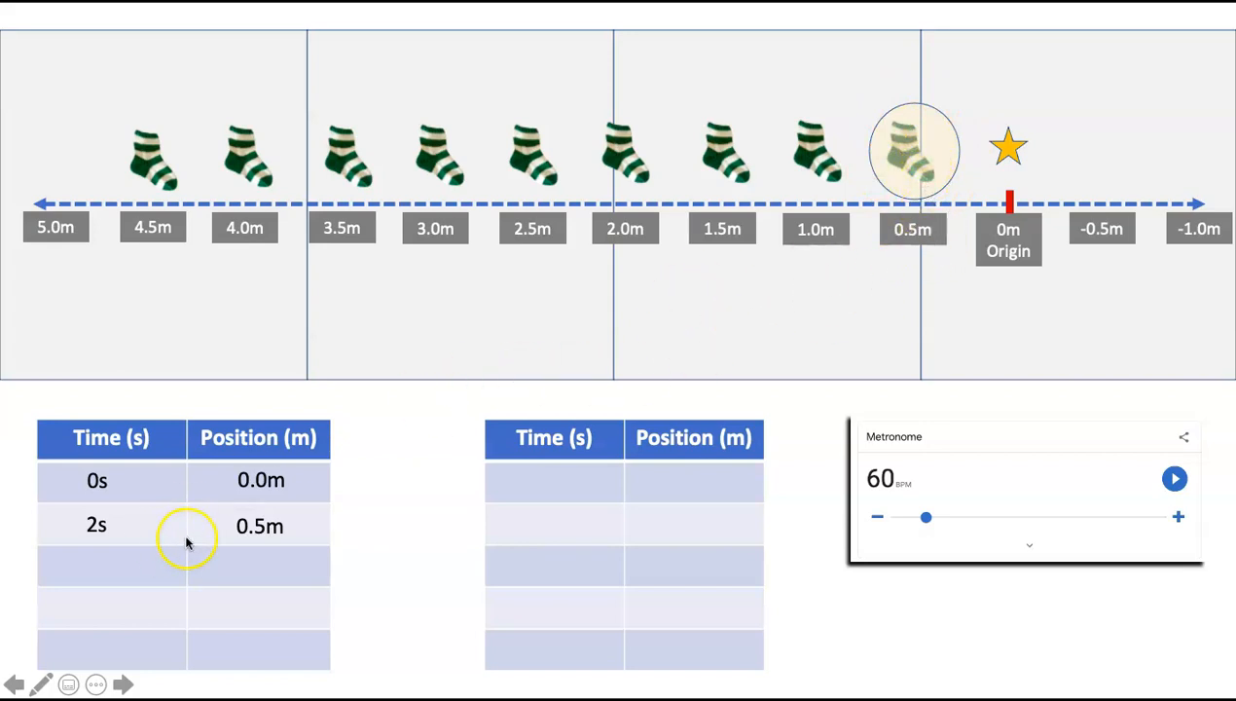